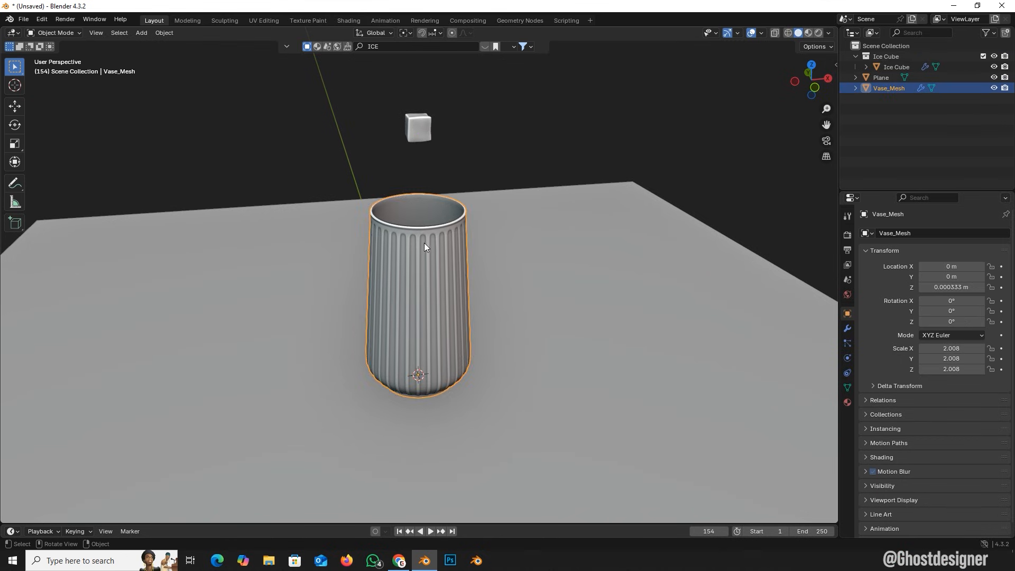
# Step: Give Vase_Mesh a Passive rigid body in Physics properties so it acts as a static collider
pyautogui.click(527, 212)
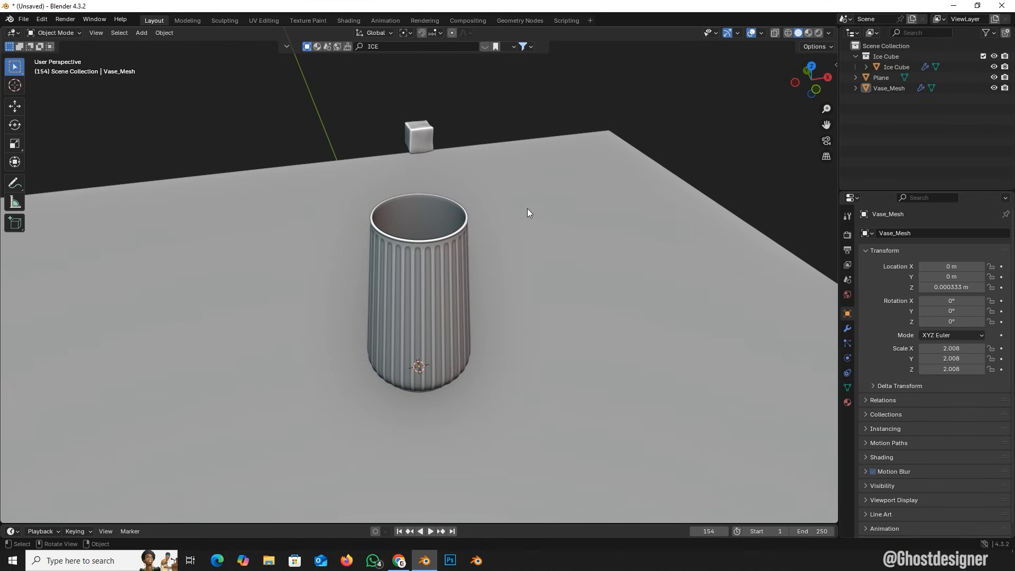
pyautogui.click(847, 356)
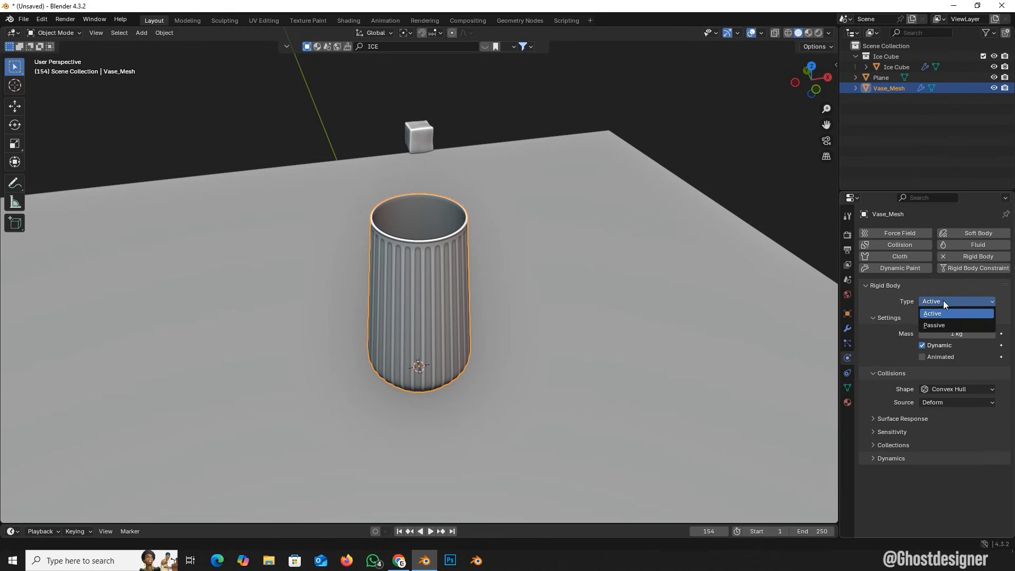
pyautogui.click(934, 324)
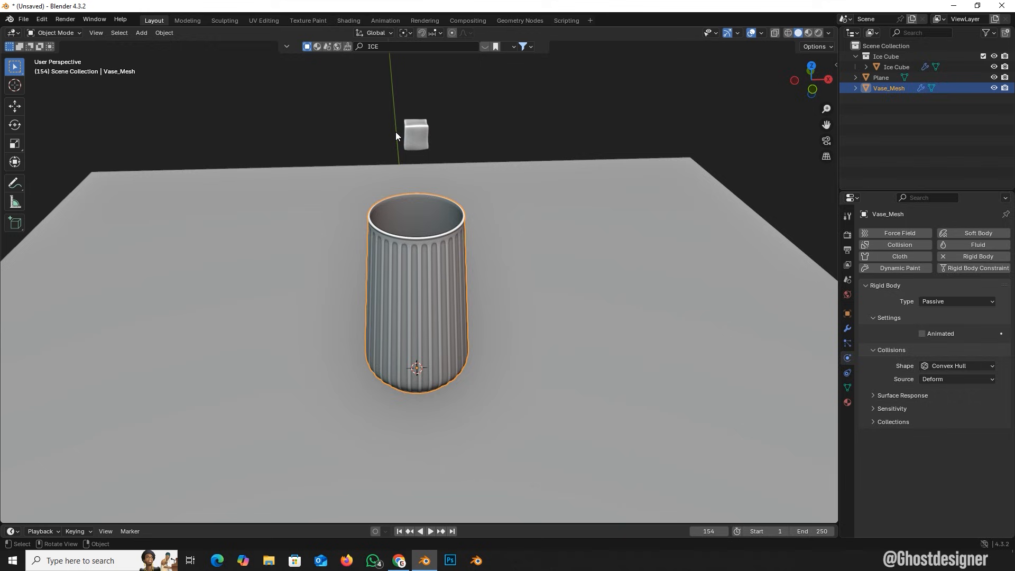
# Step: Give the ice cube an Active rigid body and play to watch it land on the vase
pyautogui.click(415, 134)
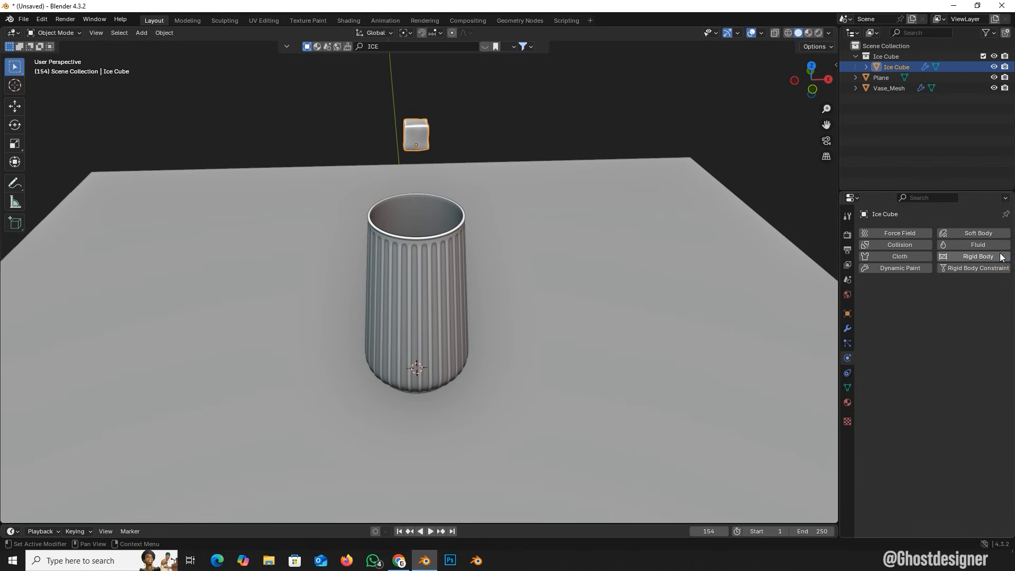
pyautogui.click(976, 255)
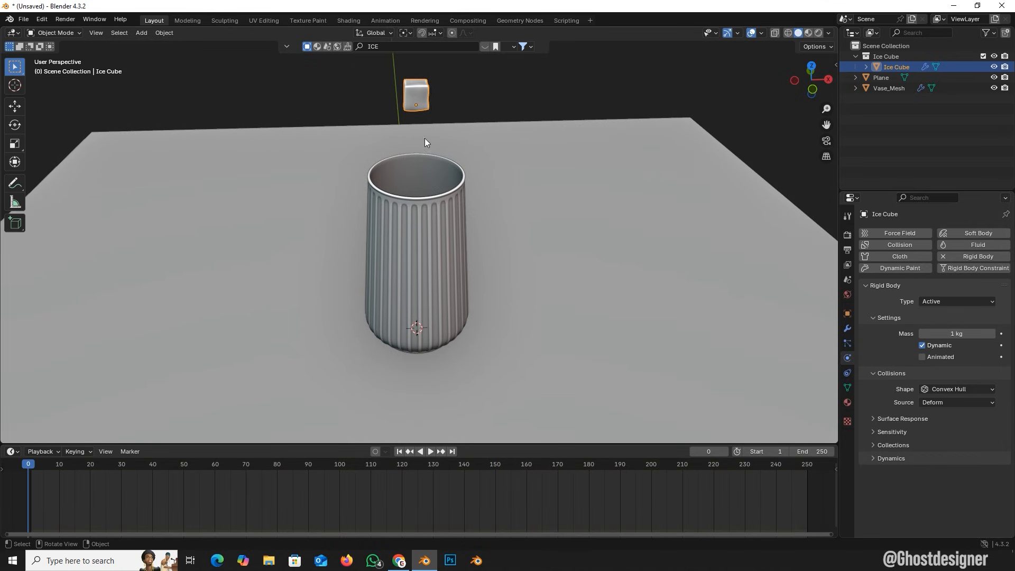
pyautogui.click(430, 460)
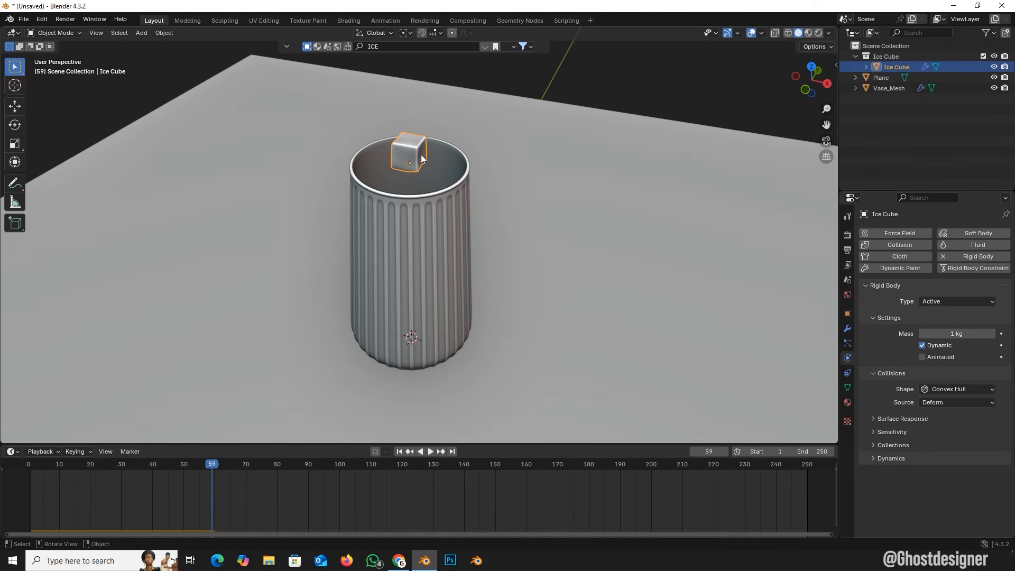
pyautogui.click(889, 87)
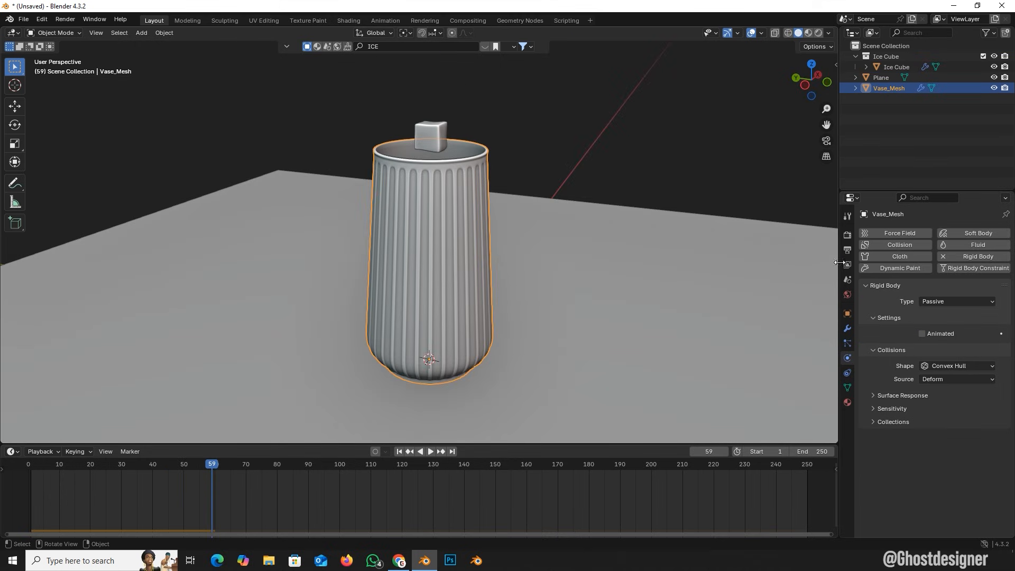
# Step: Rewind and change the vase's collision shape from Convex Hull to Mesh
pyautogui.click(400, 461)
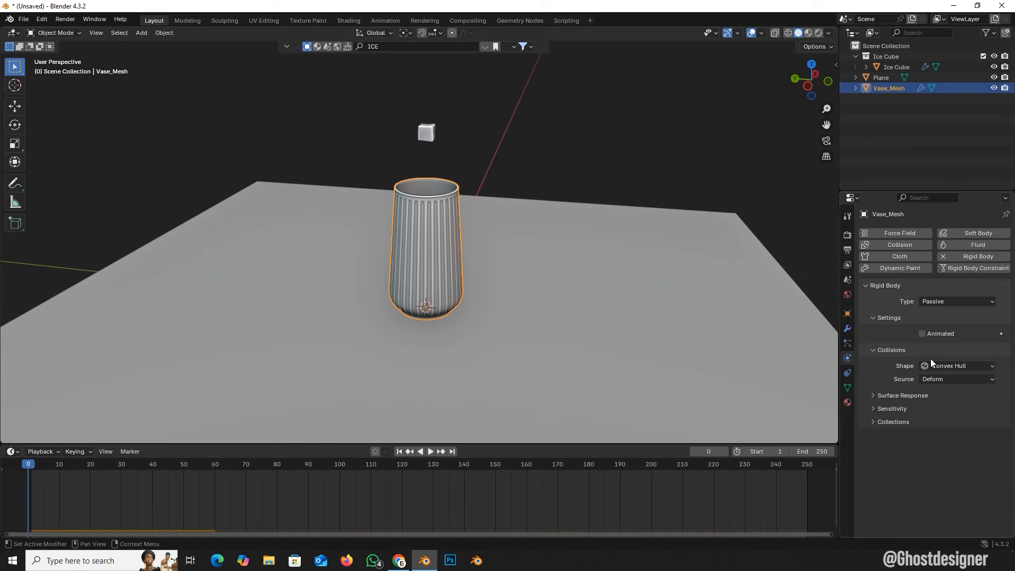
pyautogui.click(956, 366)
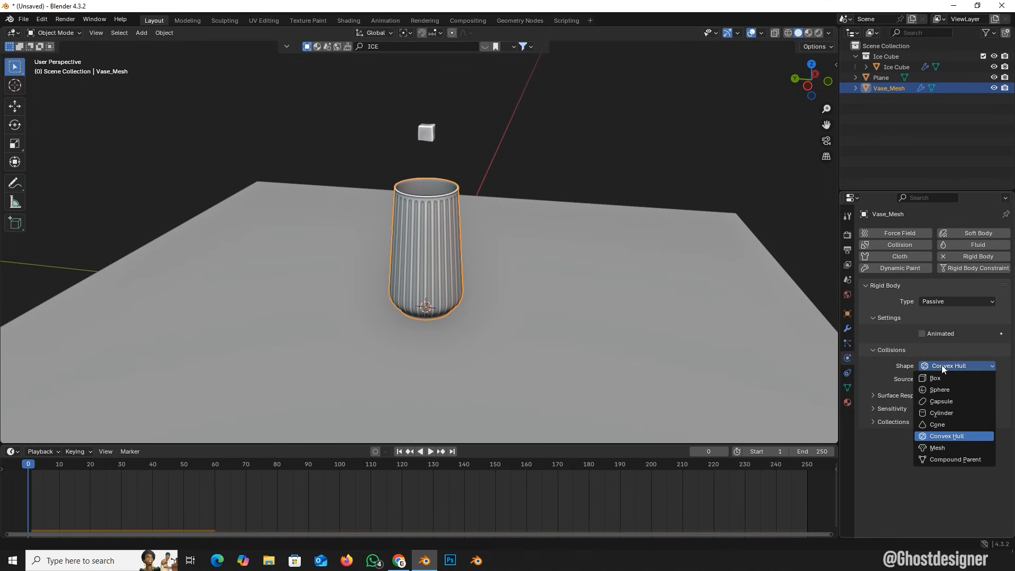
pyautogui.moveTo(937, 447)
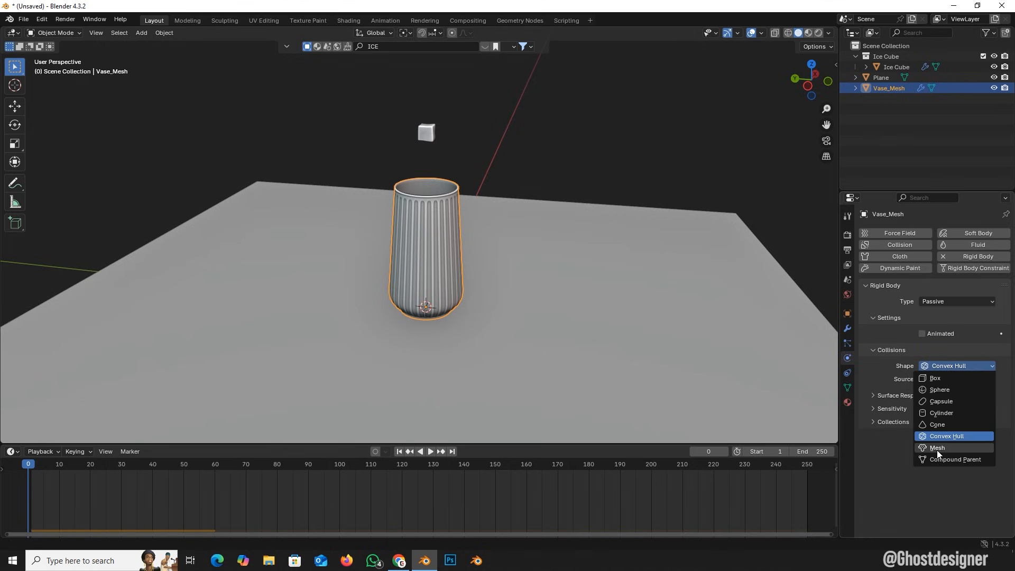
pyautogui.click(938, 448)
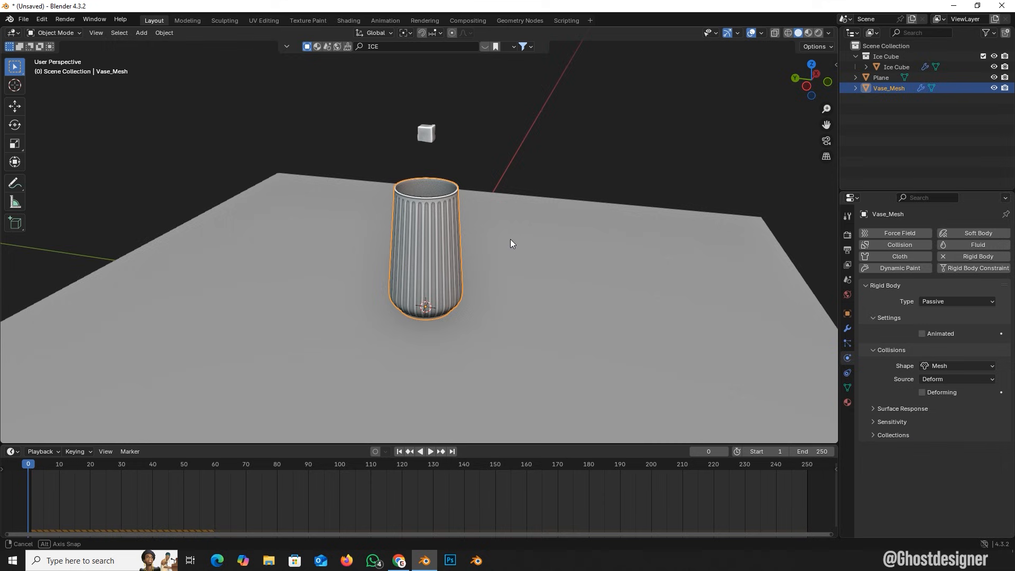
pyautogui.click(431, 452)
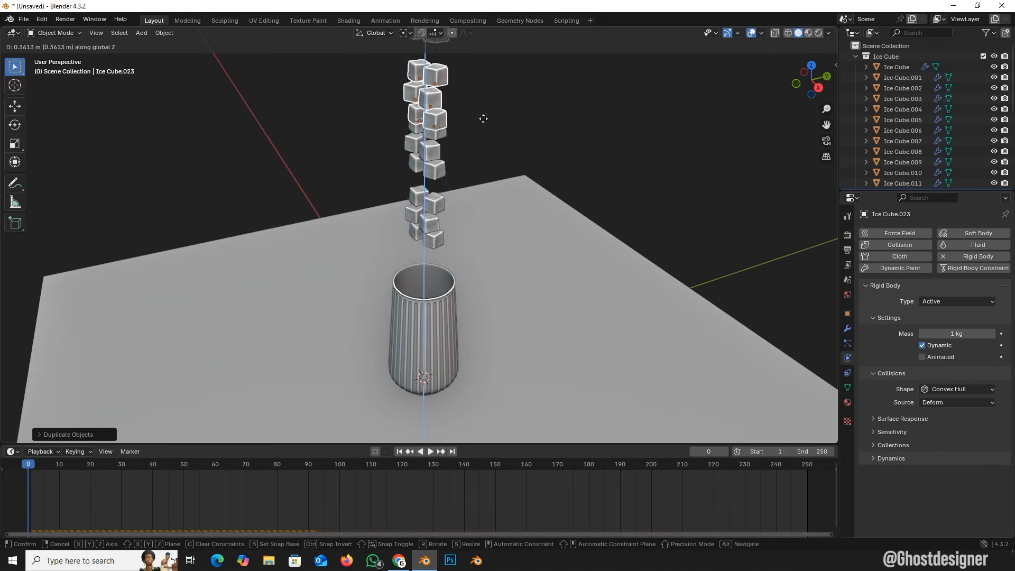
# Step: Stack about two dozen ice cube duplicates above the vase and play so they drop inside
pyautogui.click(430, 452)
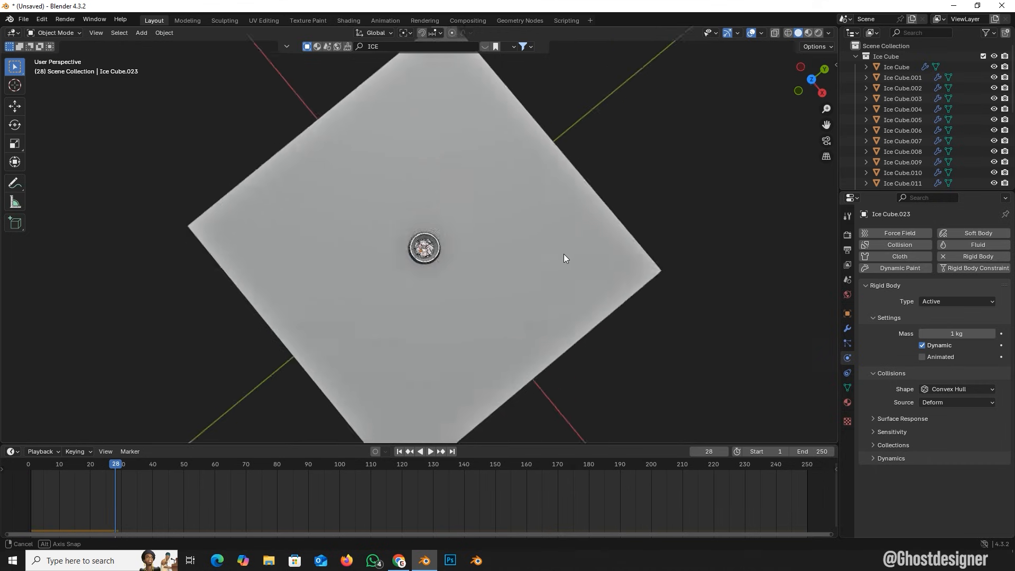
pyautogui.click(430, 460)
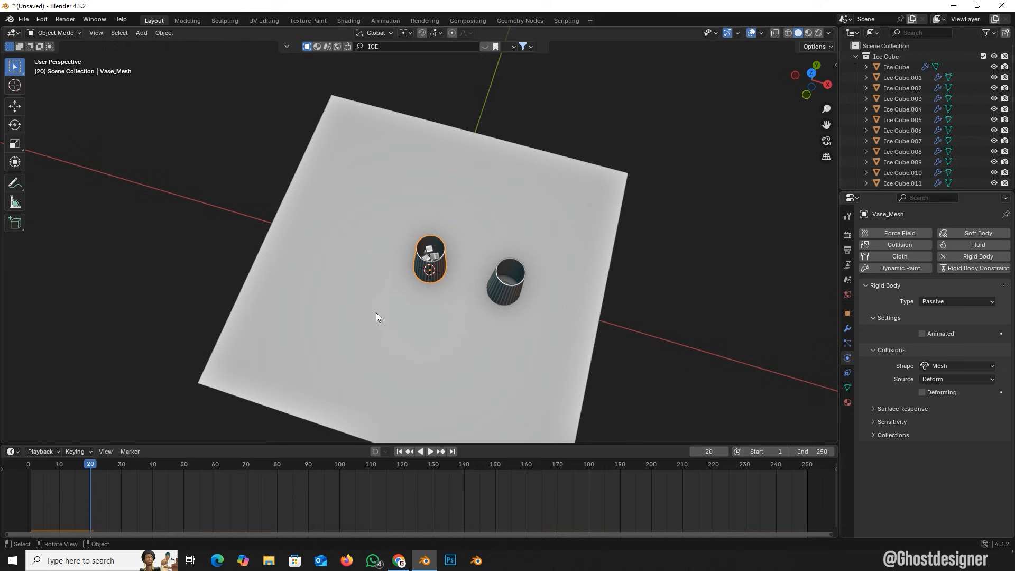
# Step: Select the vase to duplicate a second one beside it on the plane
pyautogui.click(118, 464)
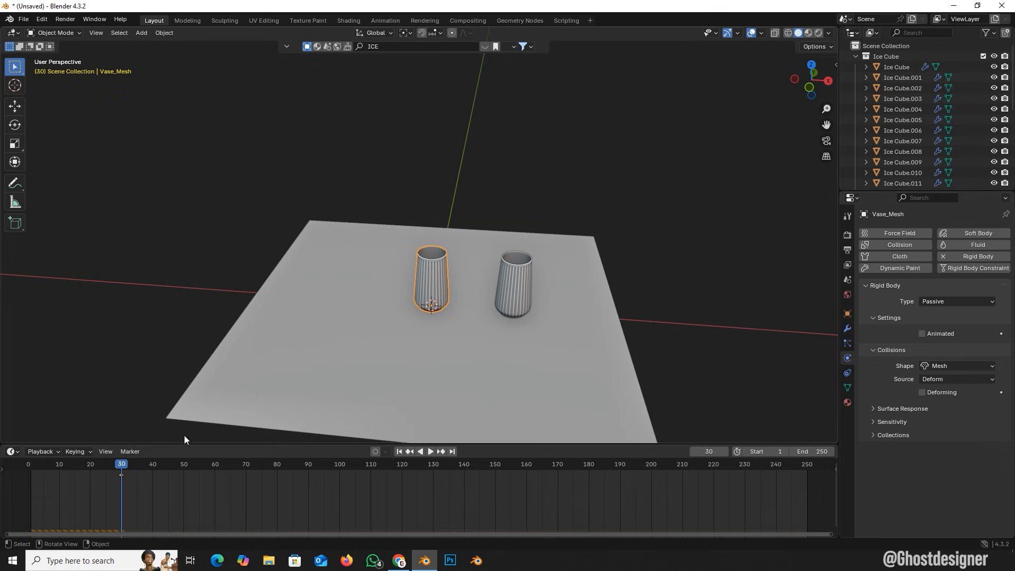
# Step: Keyframe the vase at frames 30 and 50 to lift and tip it, preview, then rewind to frame 1
pyautogui.click(430, 460)
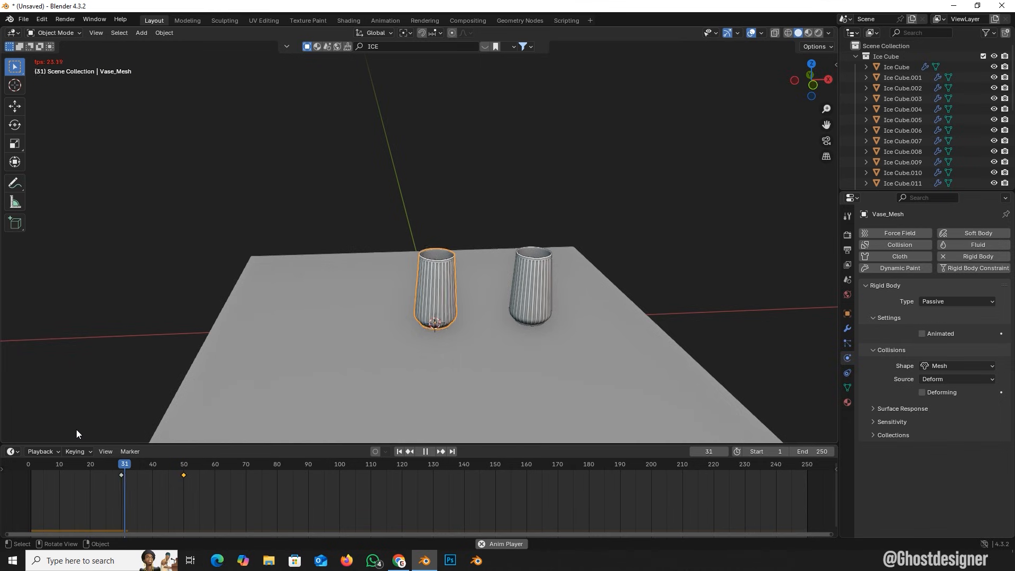
pyautogui.click(424, 453)
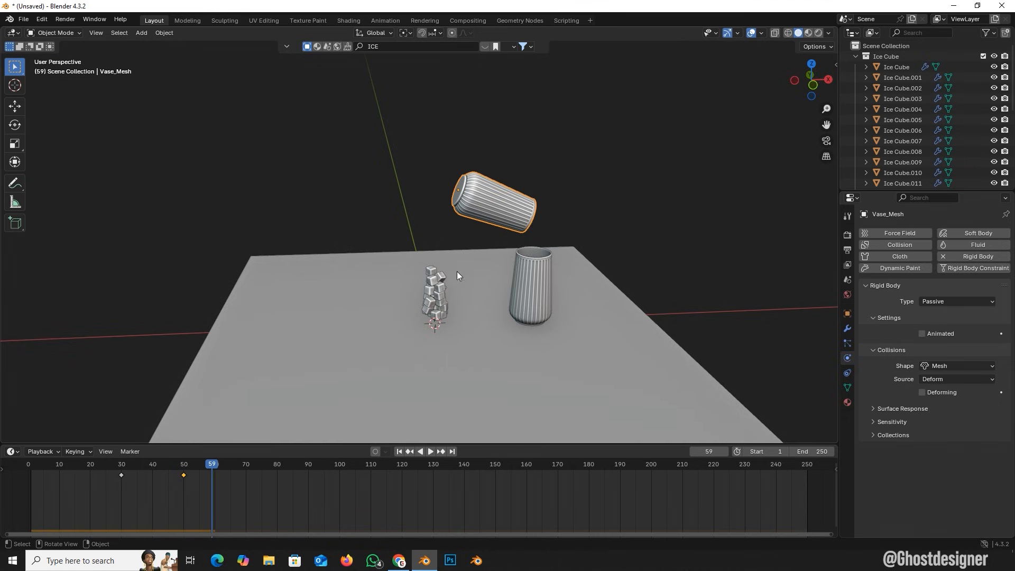
pyautogui.click(399, 451)
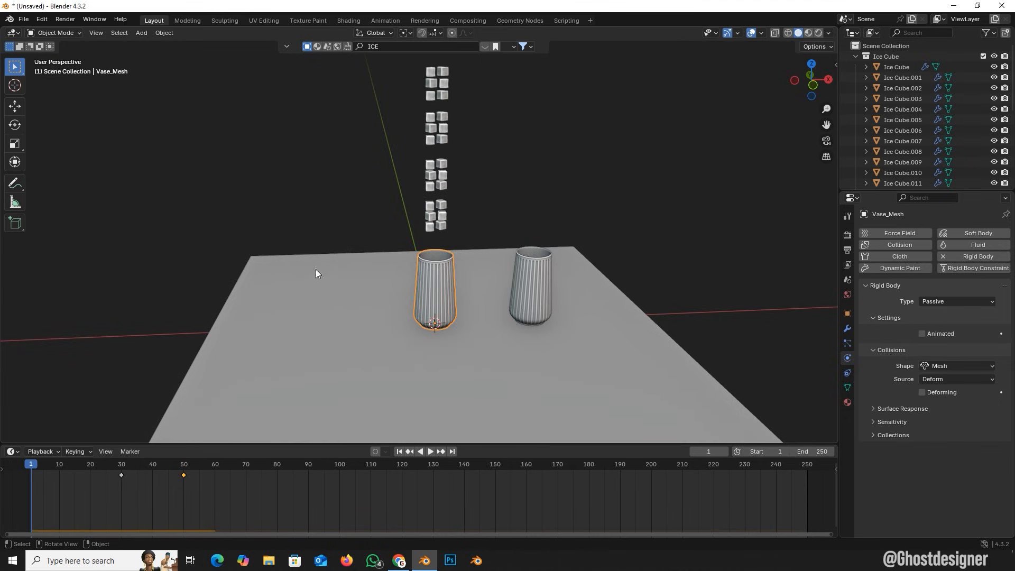
pyautogui.moveTo(461, 311)
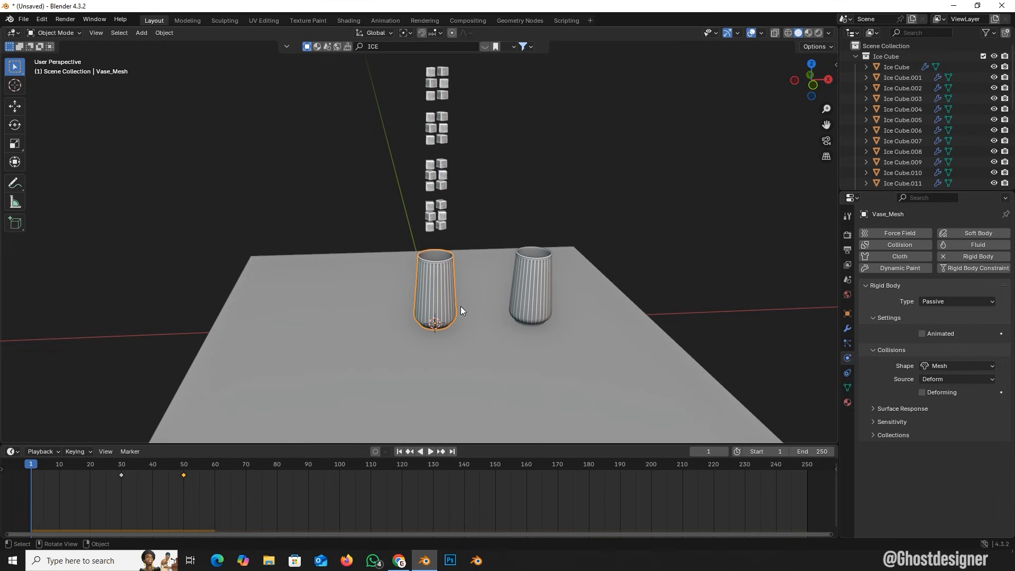
# Step: Enable Animated on the vase's rigid body and play so it tips with the cubes following
pyautogui.click(922, 333)
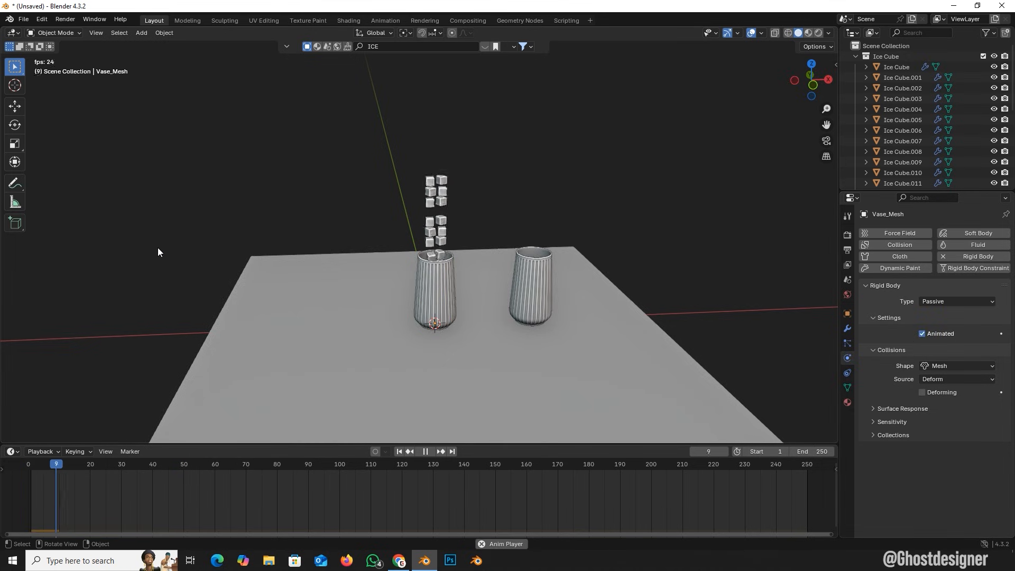
pyautogui.click(424, 451)
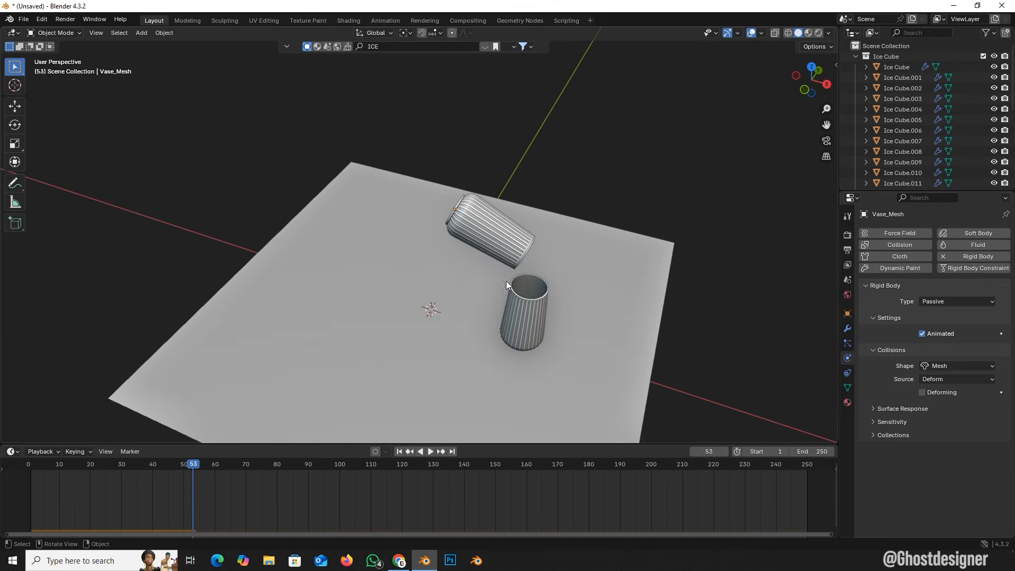
pyautogui.click(430, 460)
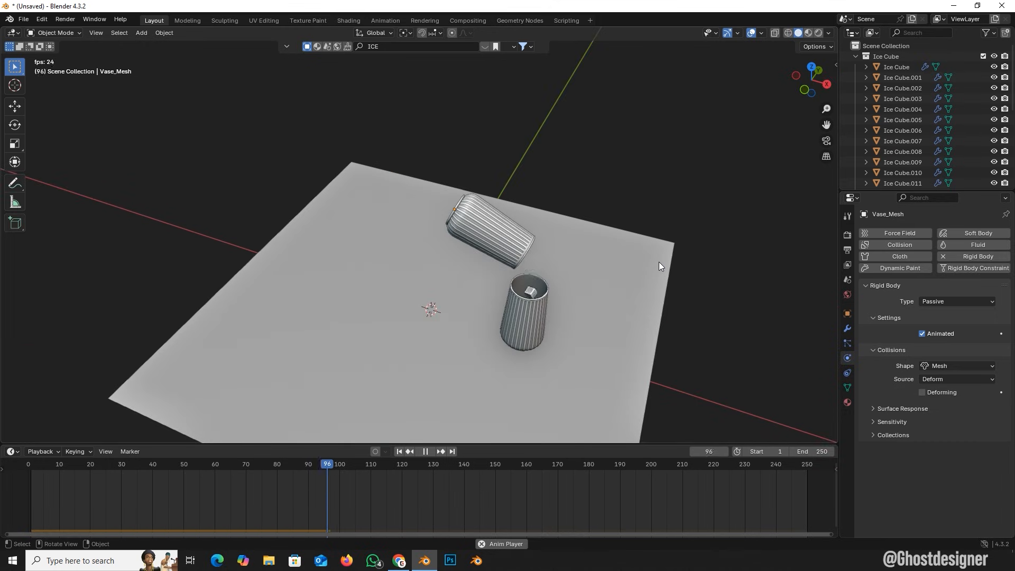